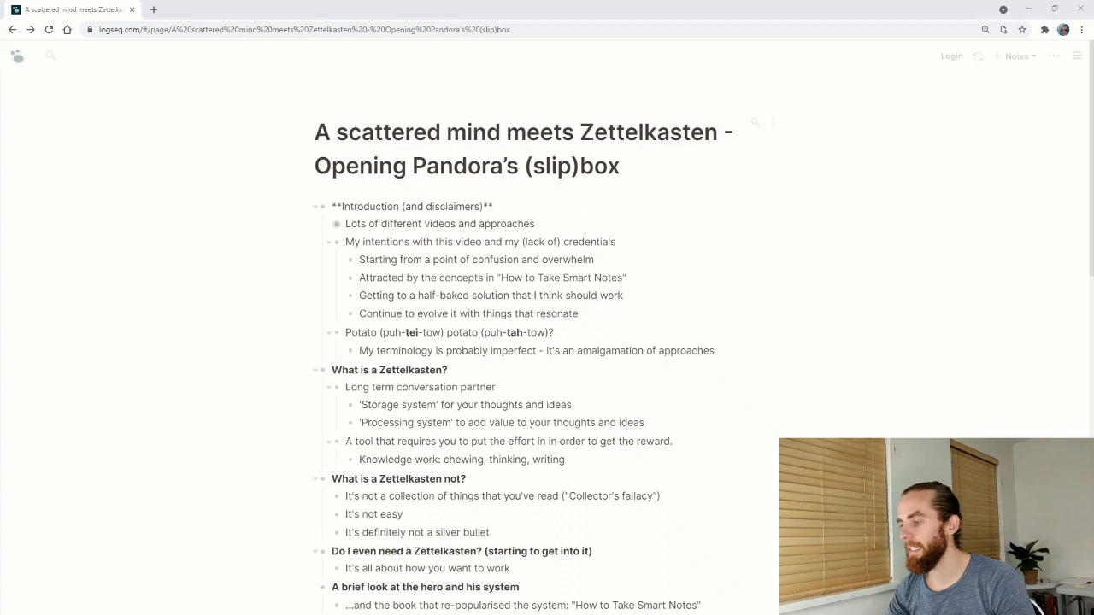
Step: Load pandoc.org in a new Chrome tab, then return to the Logseq Zettelkasten tab
{"action": "left_click", "coordinate": [290, 9]}
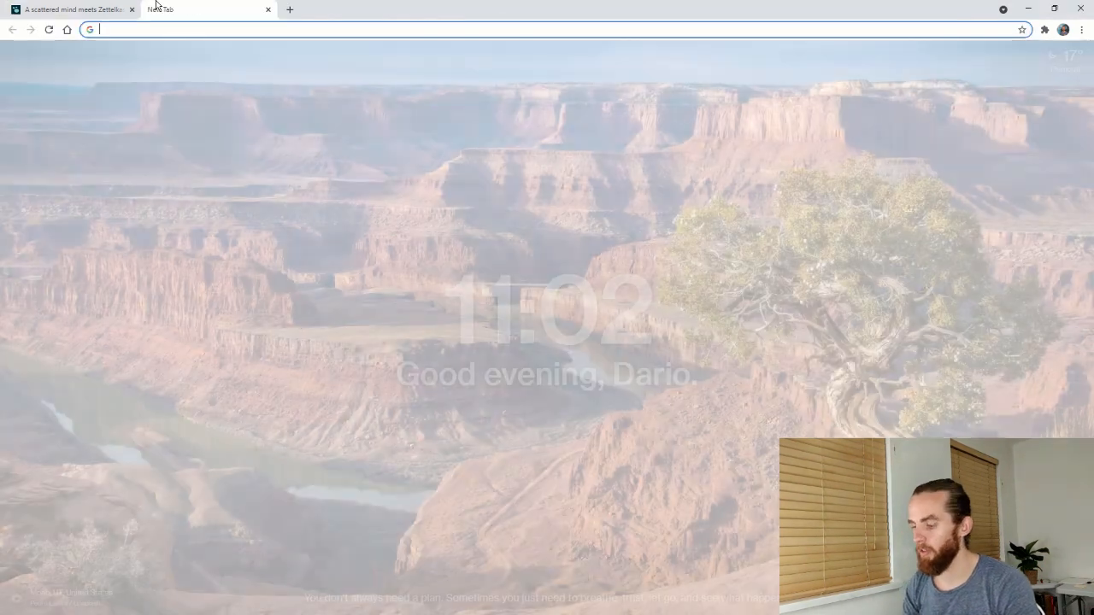
{"action": "type", "text": "pandoc.org"}
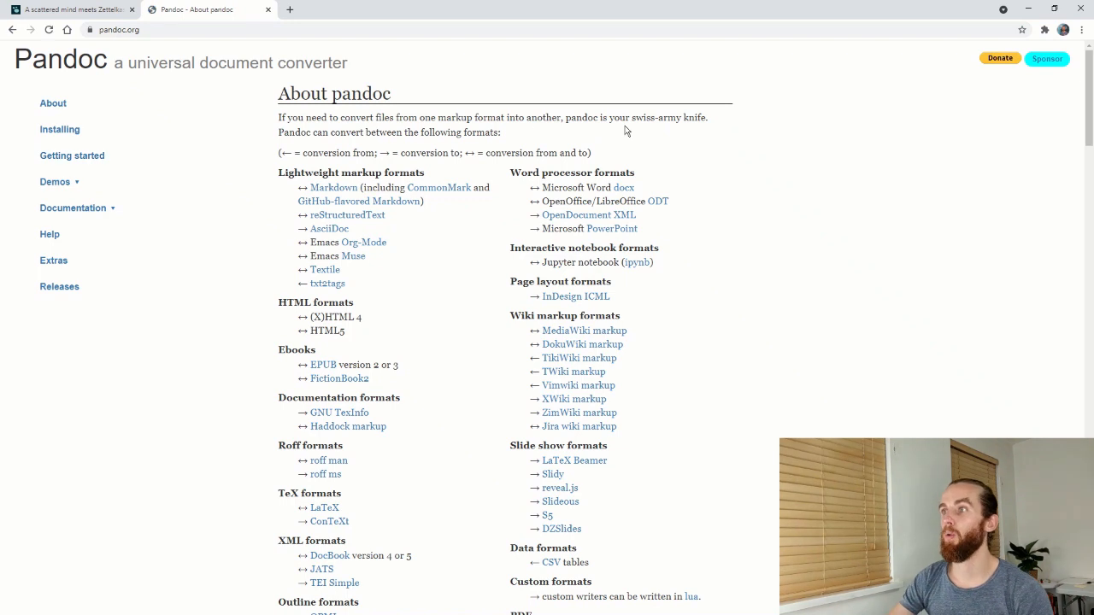
{"action": "mouse_move", "coordinate": [596, 131]}
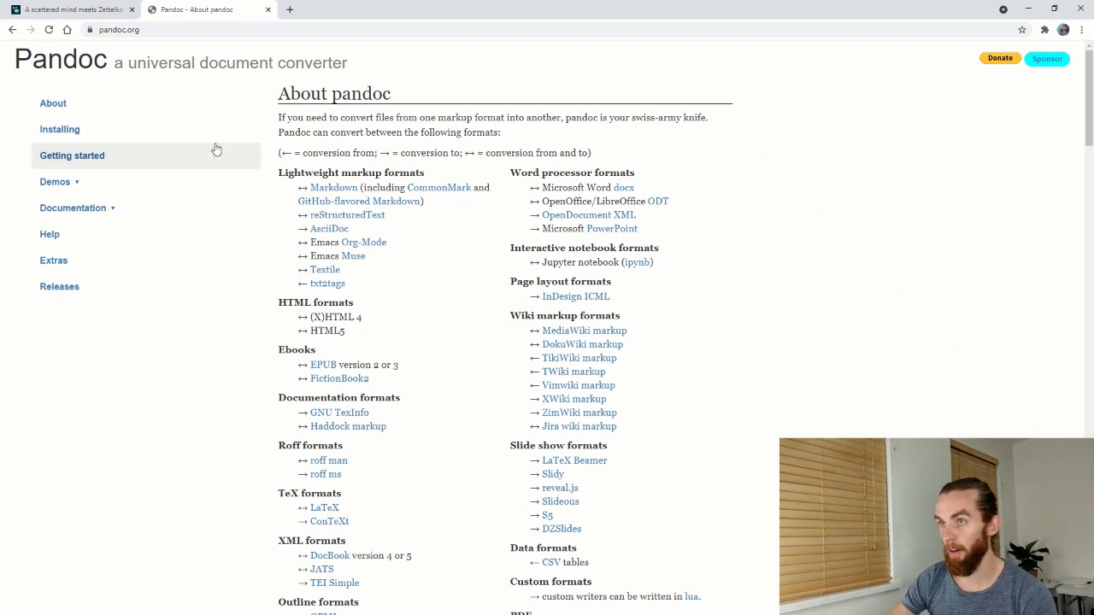
{"action": "mouse_move", "coordinate": [224, 139]}
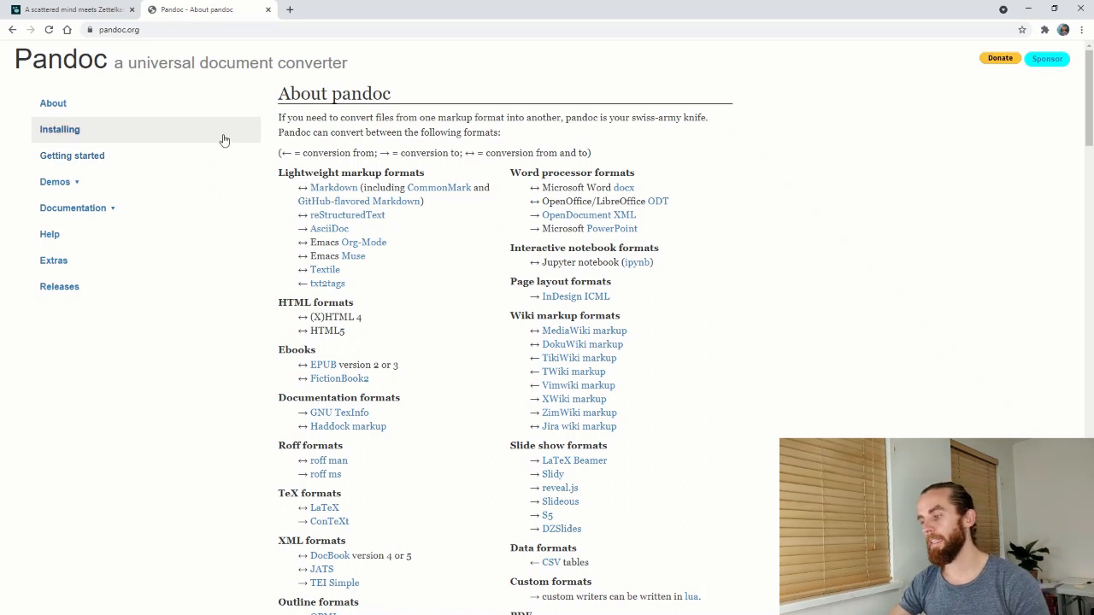
{"action": "mouse_move", "coordinate": [250, 233]}
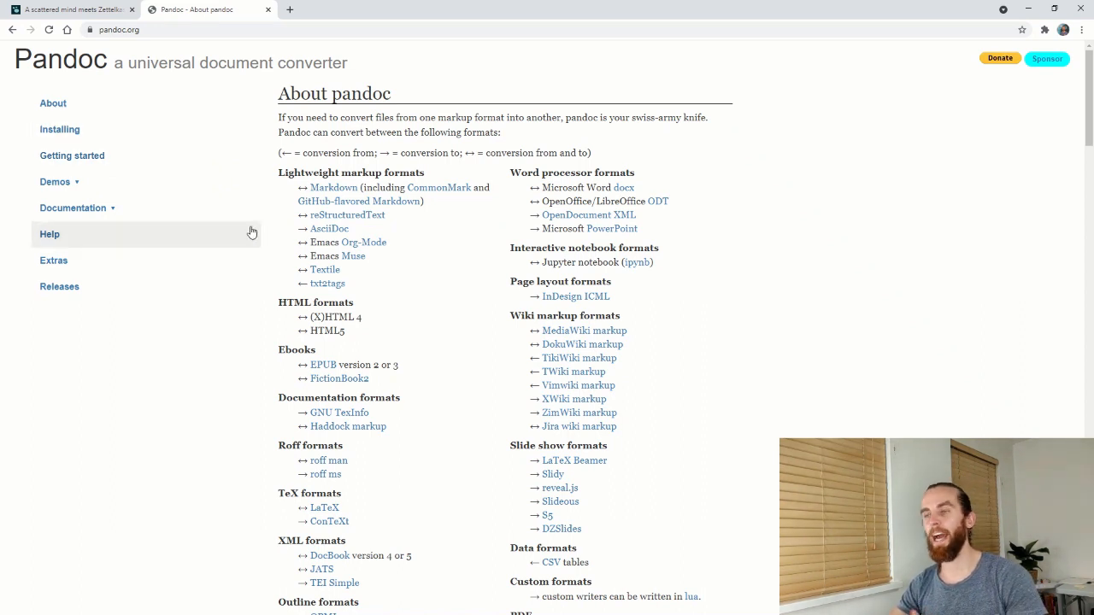
{"action": "mouse_move", "coordinate": [249, 229]}
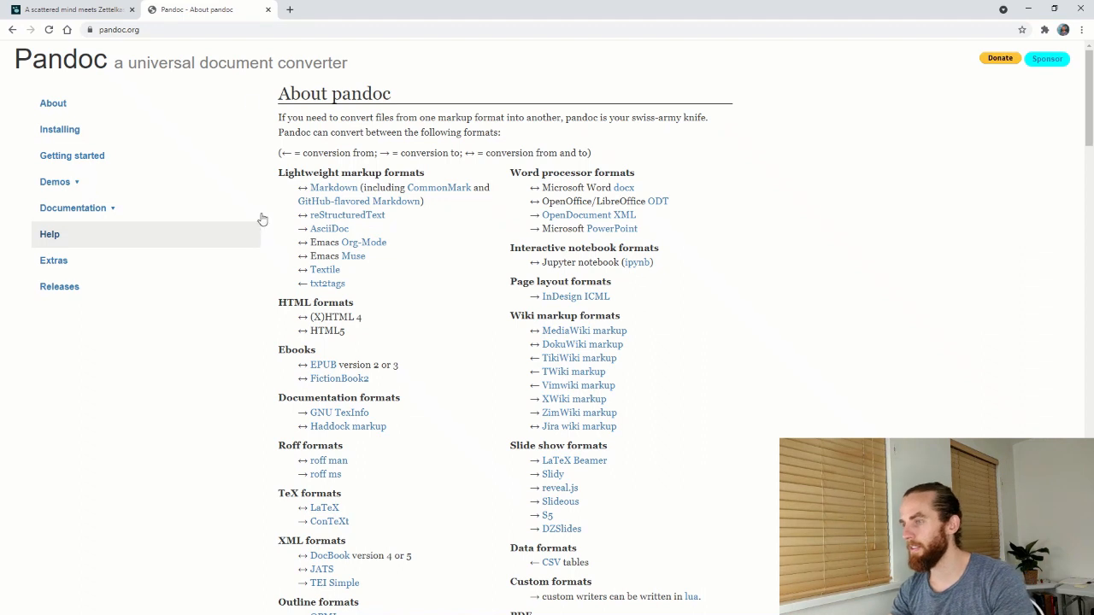
{"action": "left_click", "coordinate": [73, 10]}
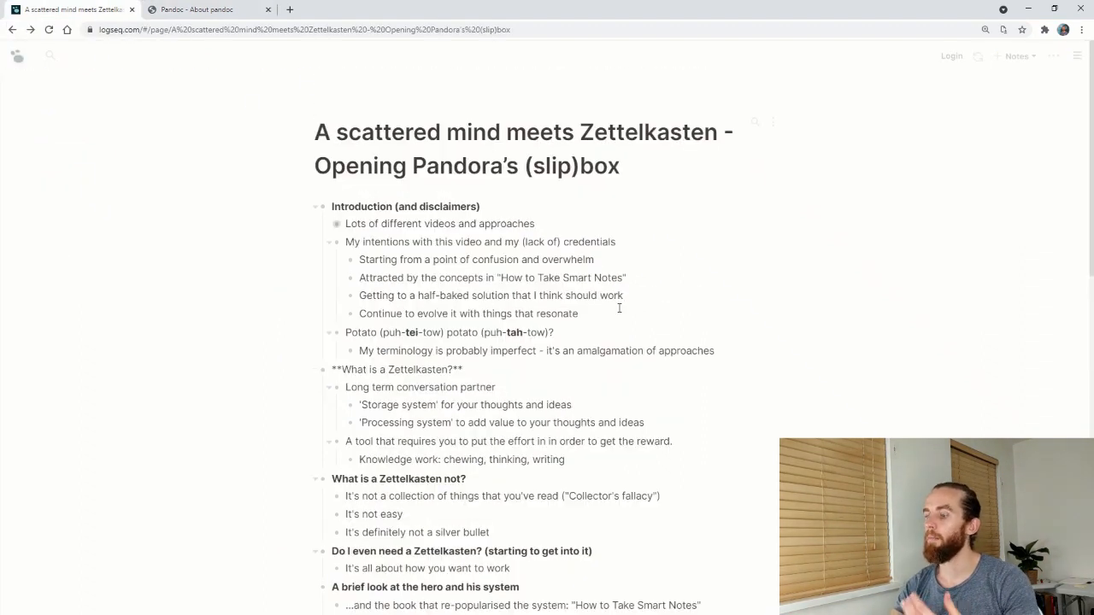
Step: Browse into Notes > pages and locate the Zettelkasten .md file to copy to the Desktop
{"action": "scroll", "scroll_direction": "down", "scroll_amount": 3}
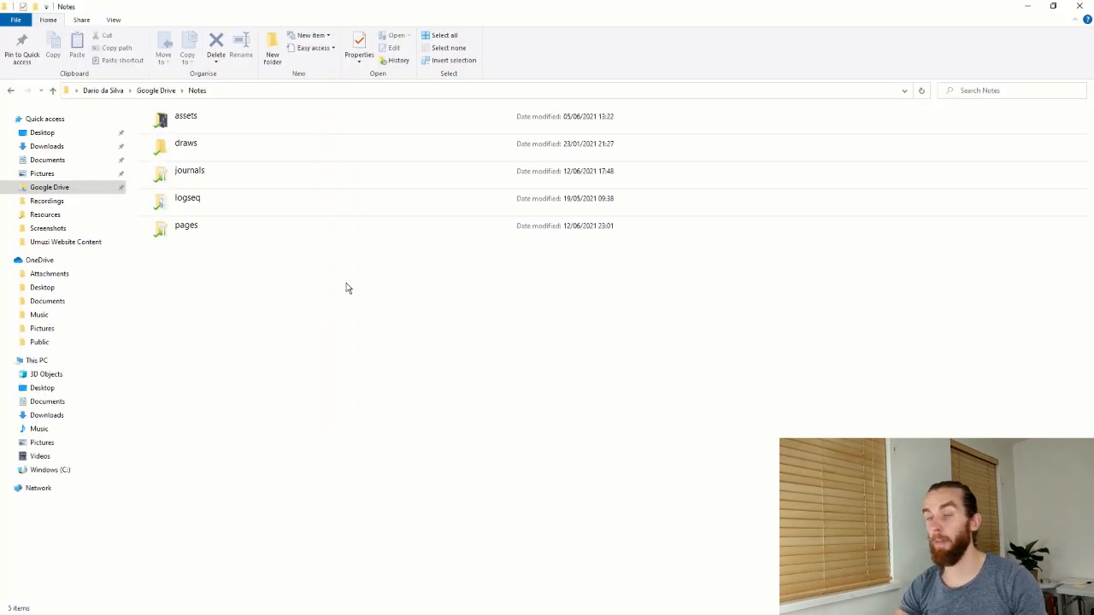
{"action": "mouse_move", "coordinate": [334, 297]}
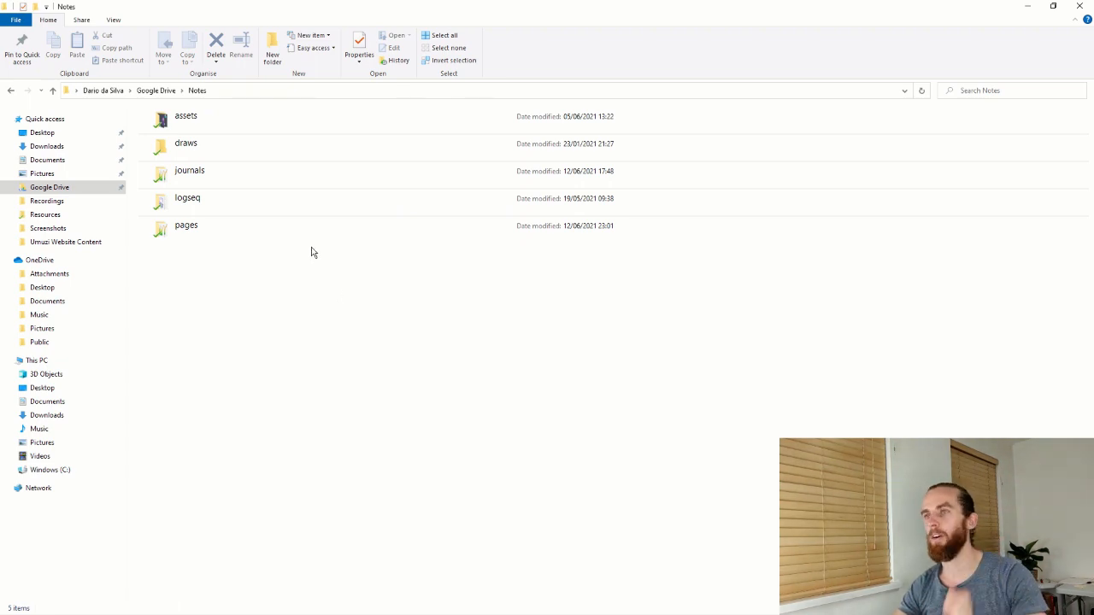
{"action": "left_click", "coordinate": [185, 225]}
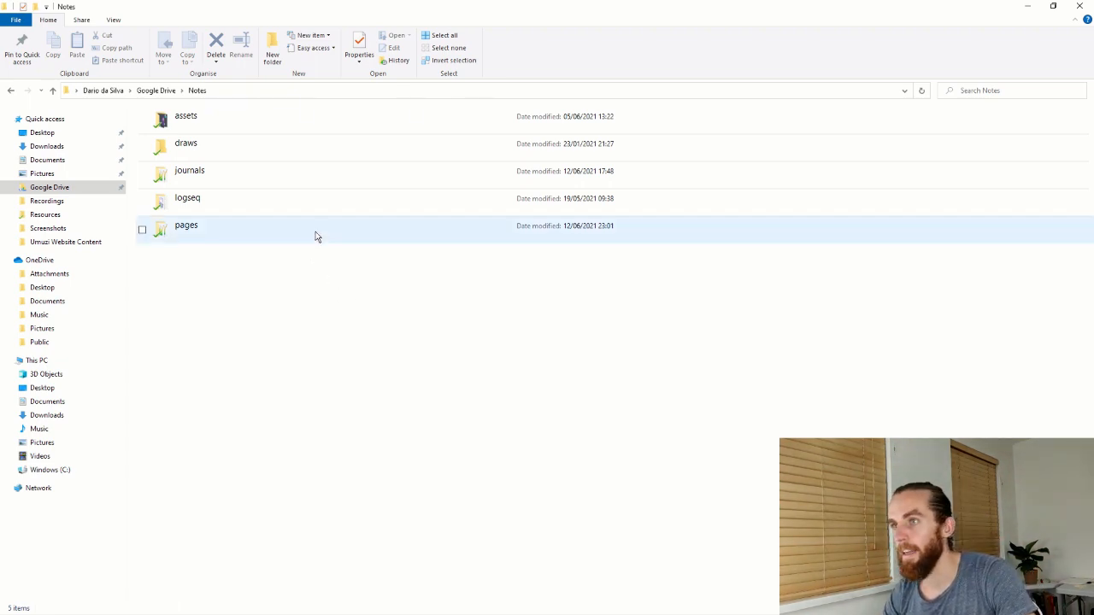
{"action": "double_click", "coordinate": [186, 225]}
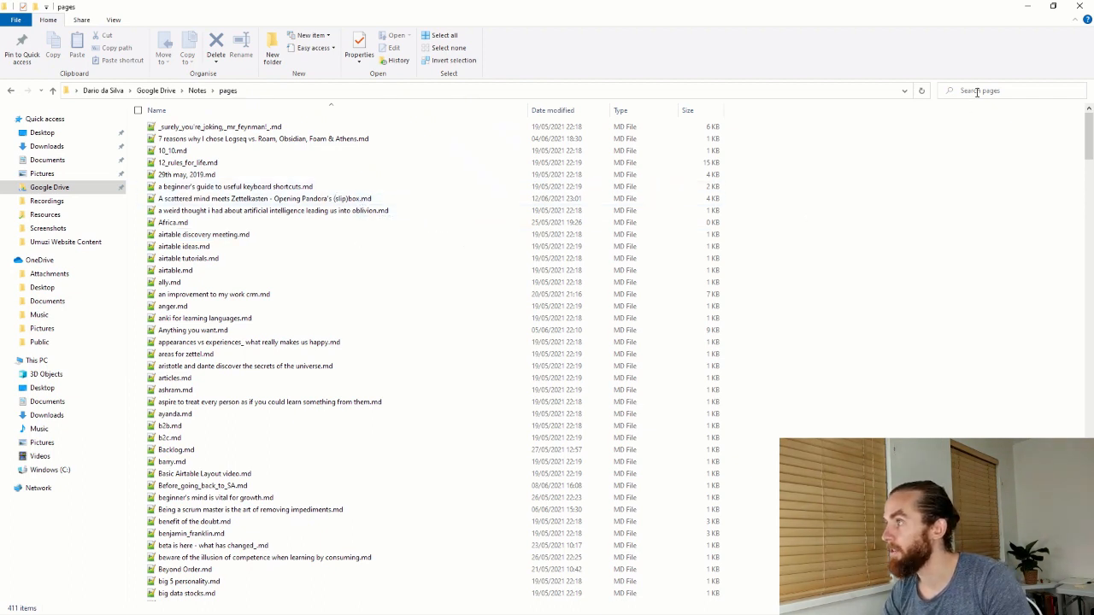
{"action": "left_click", "coordinate": [1008, 91]}
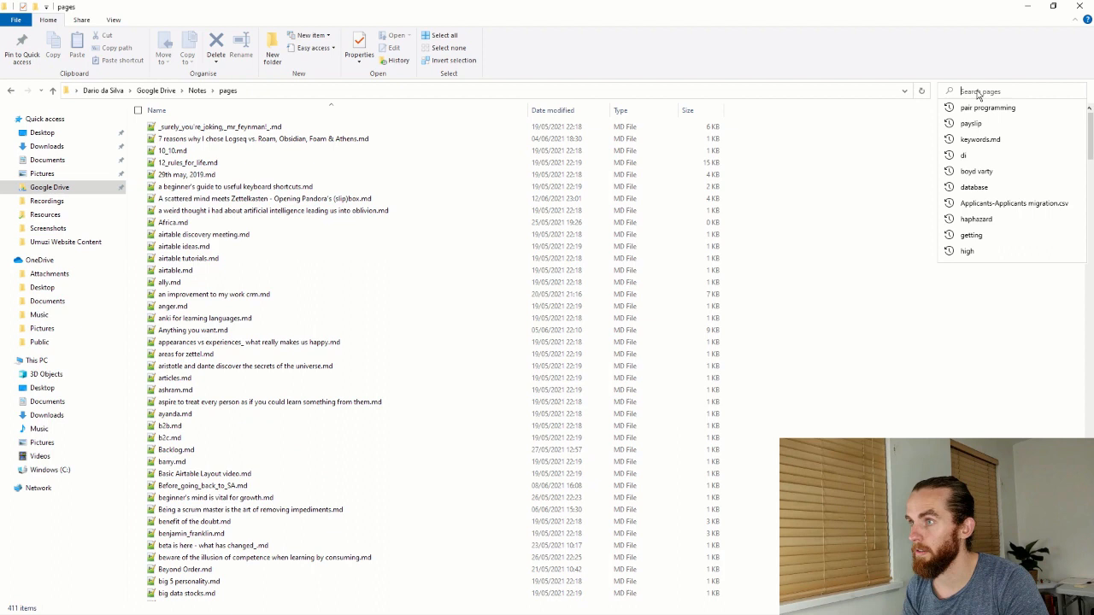
{"action": "left_click", "coordinate": [265, 198]}
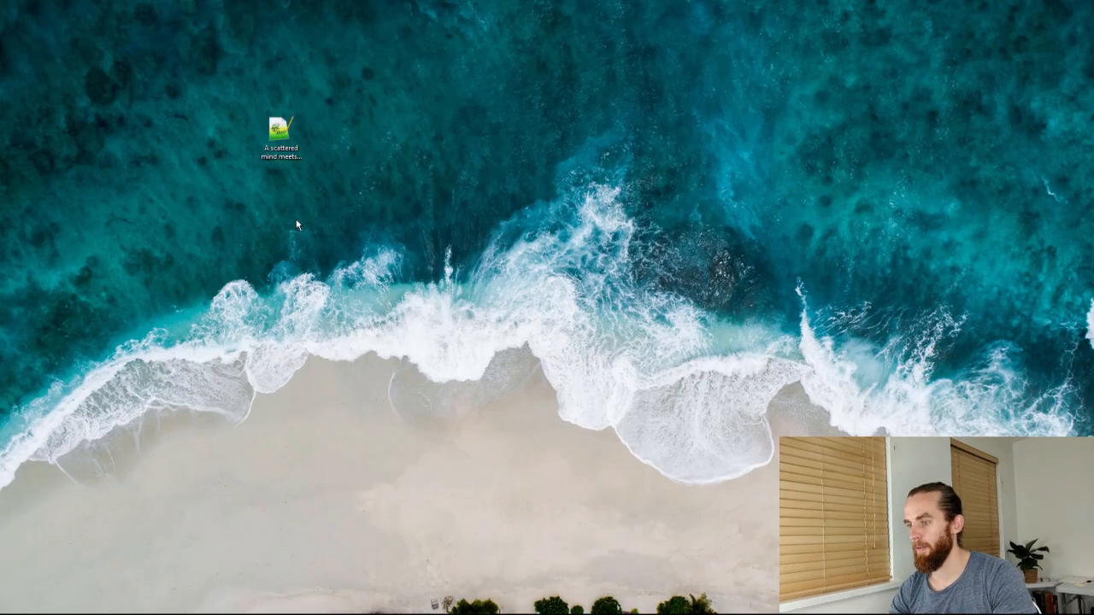
Step: Select the copied markdown file on the desktop and start renaming it to Zettelkasten.md
{"action": "left_click", "coordinate": [279, 133]}
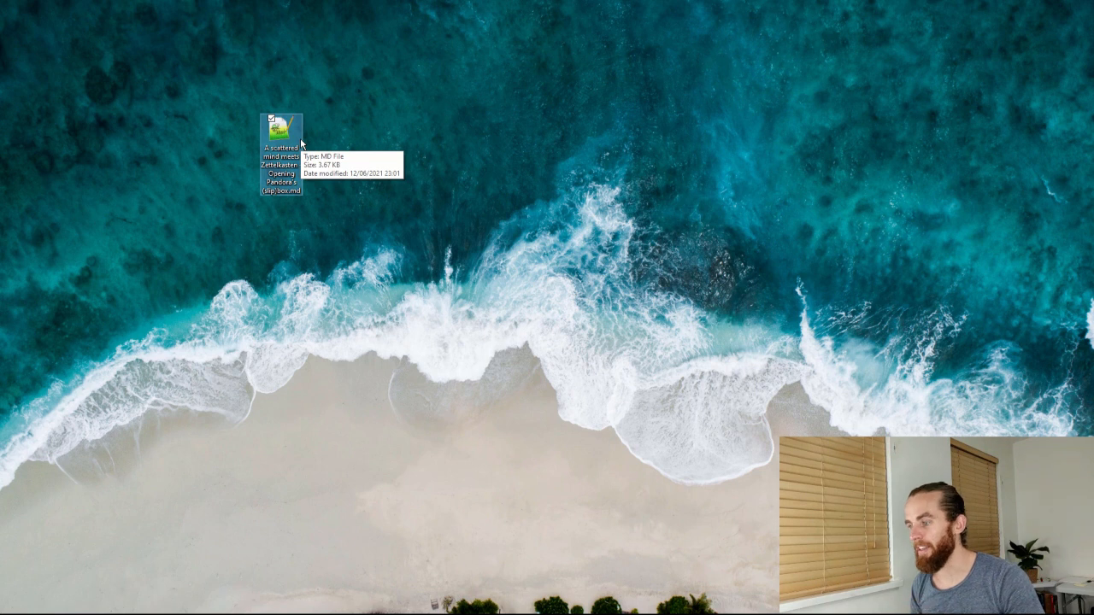
{"action": "left_click", "coordinate": [281, 123]}
{"action": "type", "text": "Zettelkasten"}
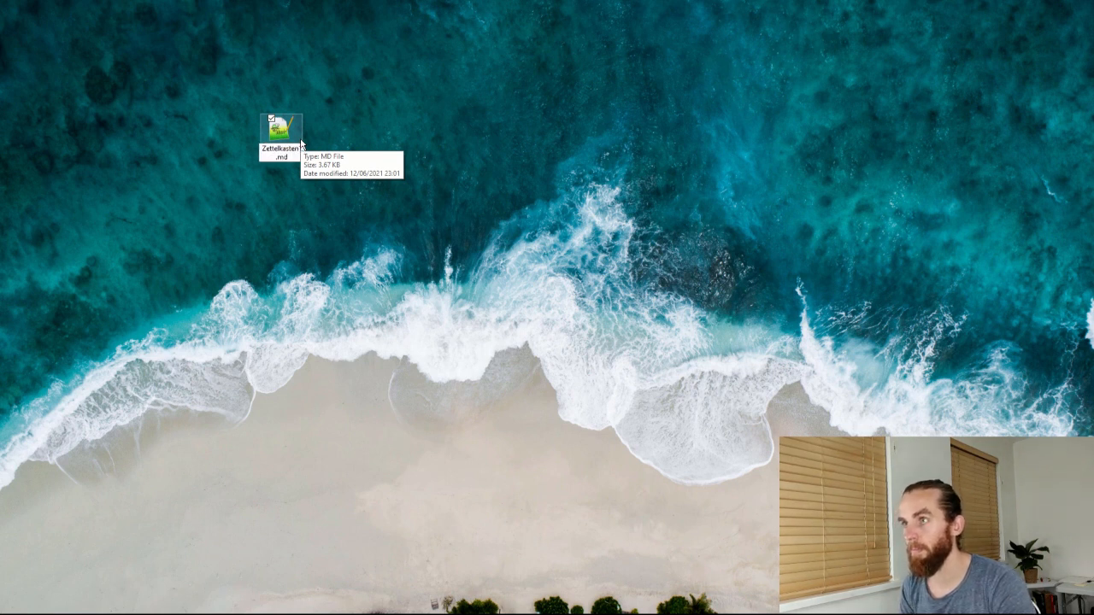
{"action": "mouse_move", "coordinate": [325, 173]}
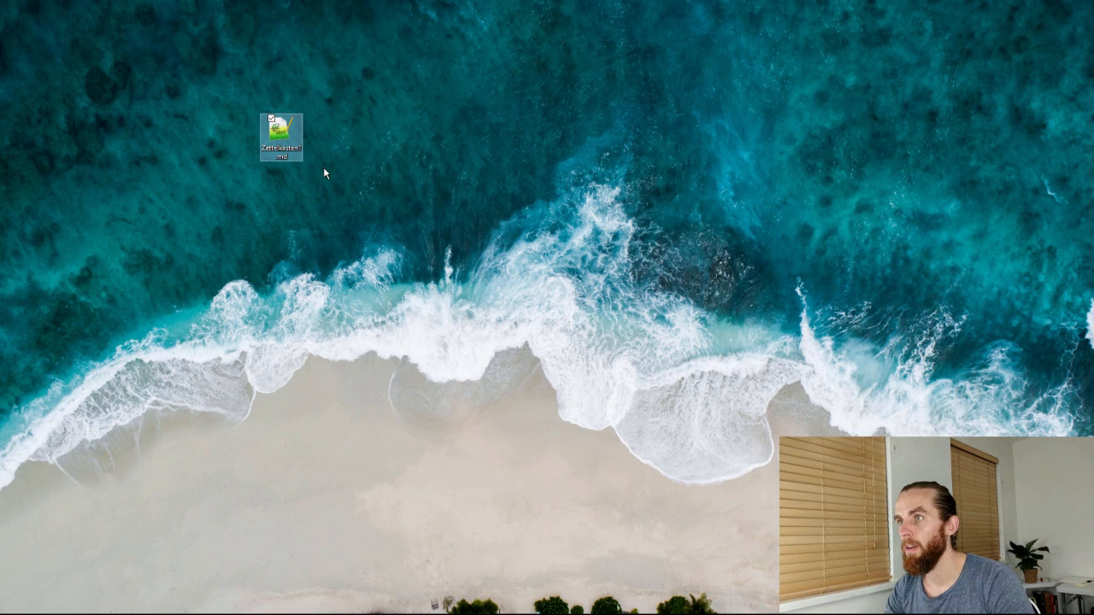
{"action": "mouse_move", "coordinate": [308, 161]}
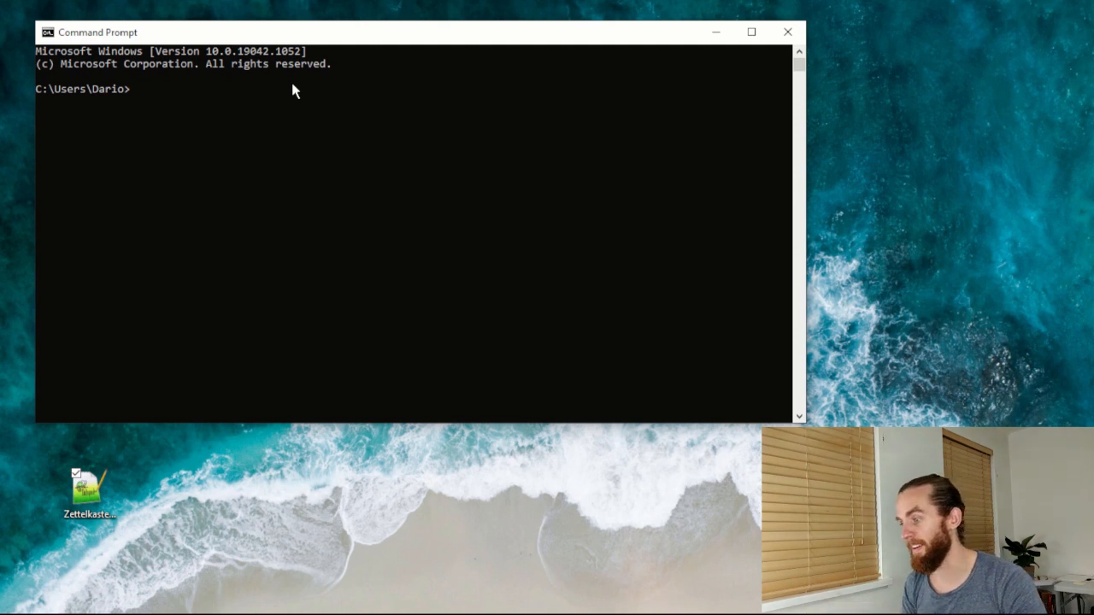
Step: Start a cd command in Command Prompt to move to the Desktop folder
{"action": "type", "text": "cd"}
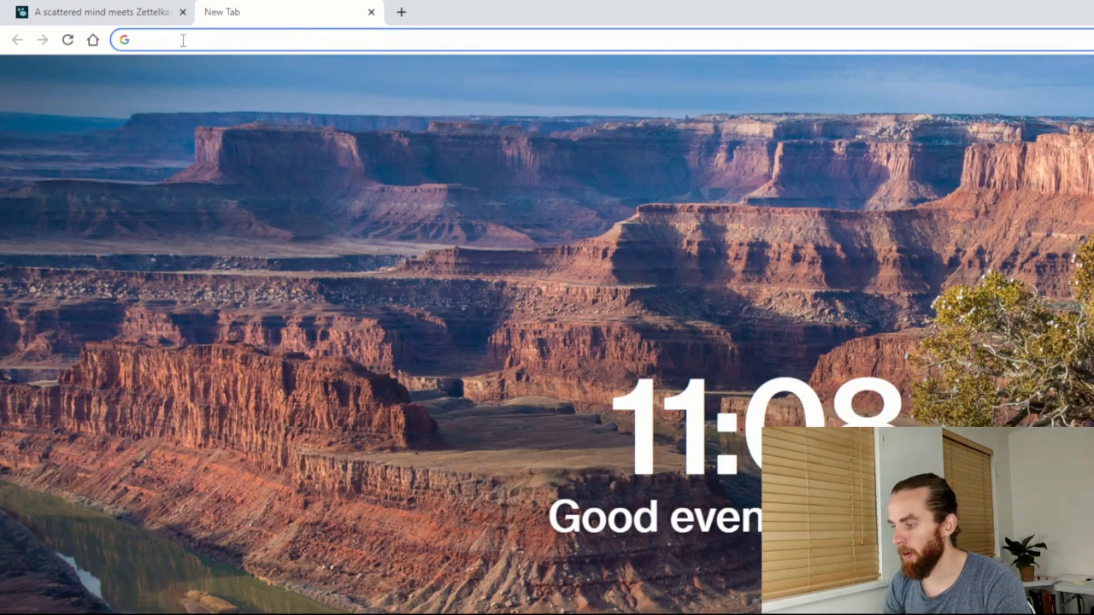
Step: Go to pandoc.org and its Demos page to find the Word docx conversion example
{"action": "type", "text": "pandoc.org"}
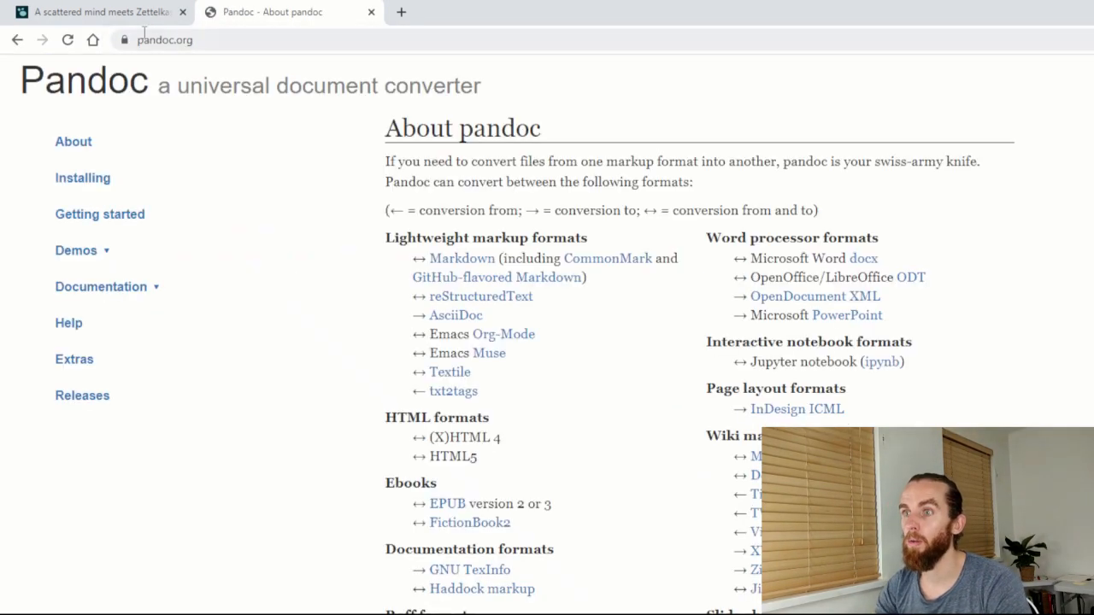
{"action": "left_click", "coordinate": [76, 250]}
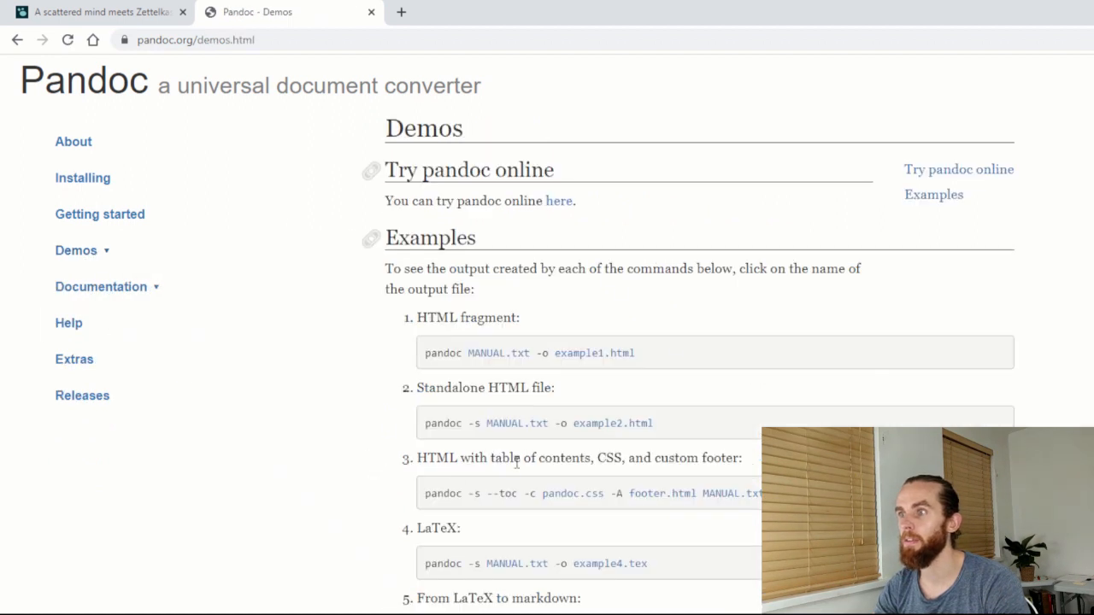
{"action": "mouse_move", "coordinate": [520, 462]}
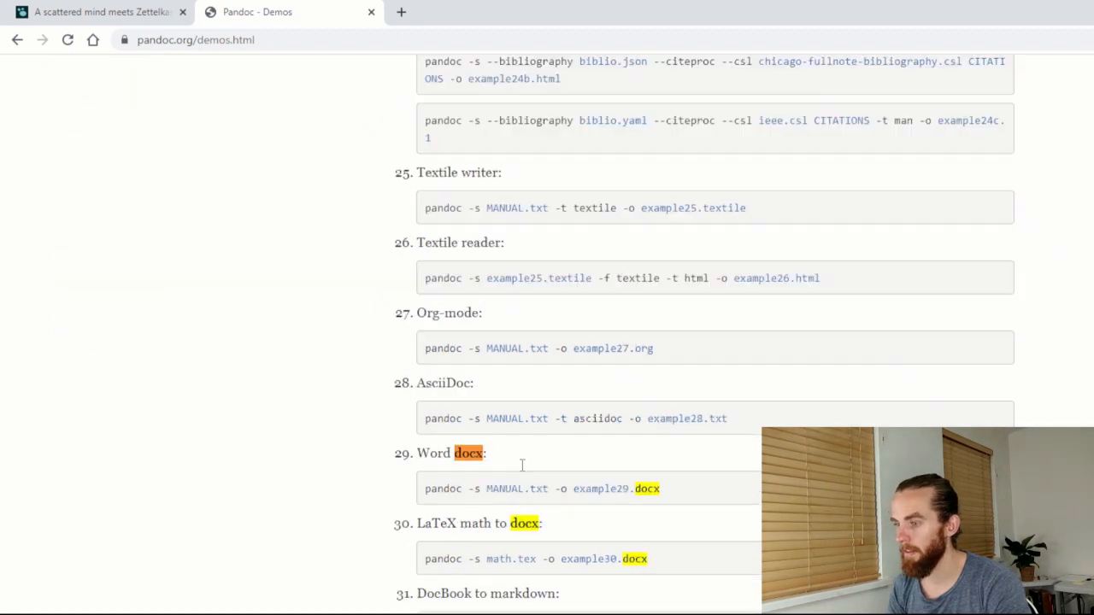
{"action": "mouse_move", "coordinate": [491, 78]}
{"action": "type", "text": "cd Deskto"}
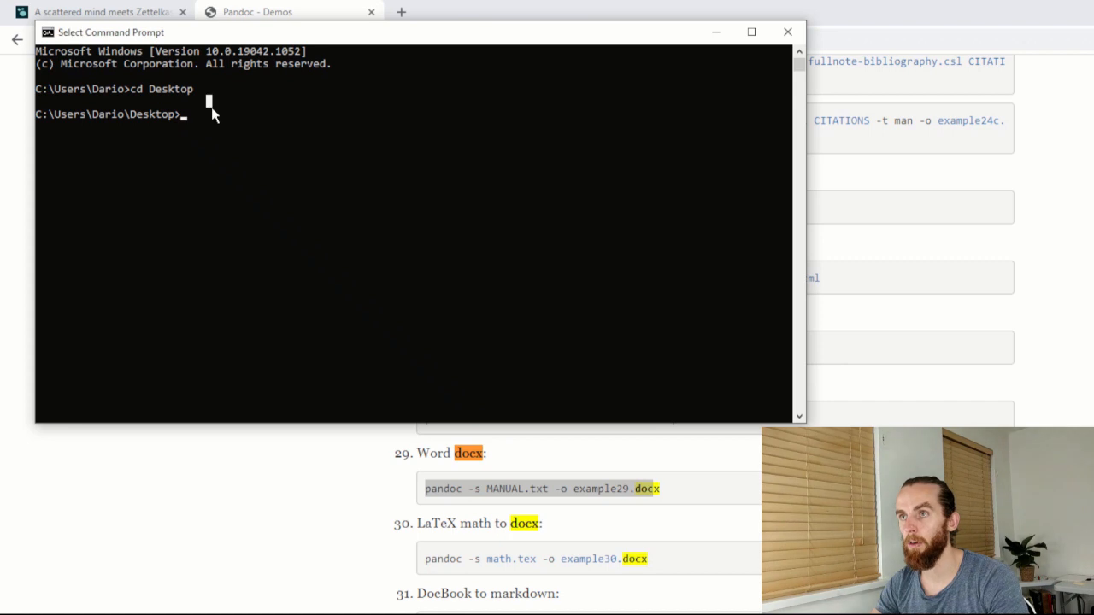
Step: Run pandoc -s with the Zettelkasten file as input and a .docx Word output
{"action": "type", "text": "pandoc -s MANUAL.txt -o example29.doc"}
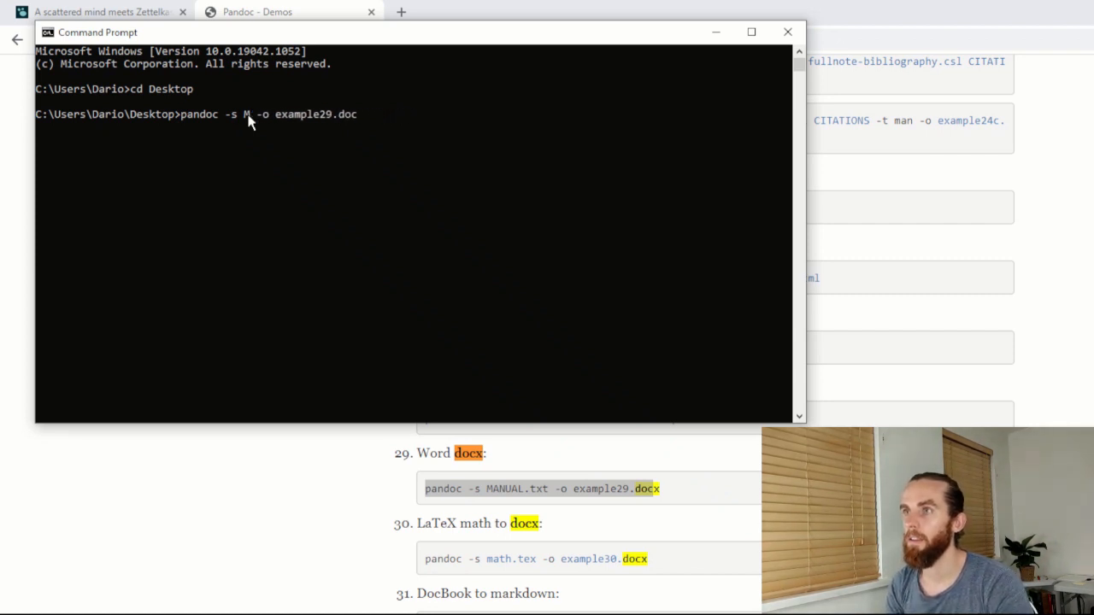
{"action": "type", "text": "z"}
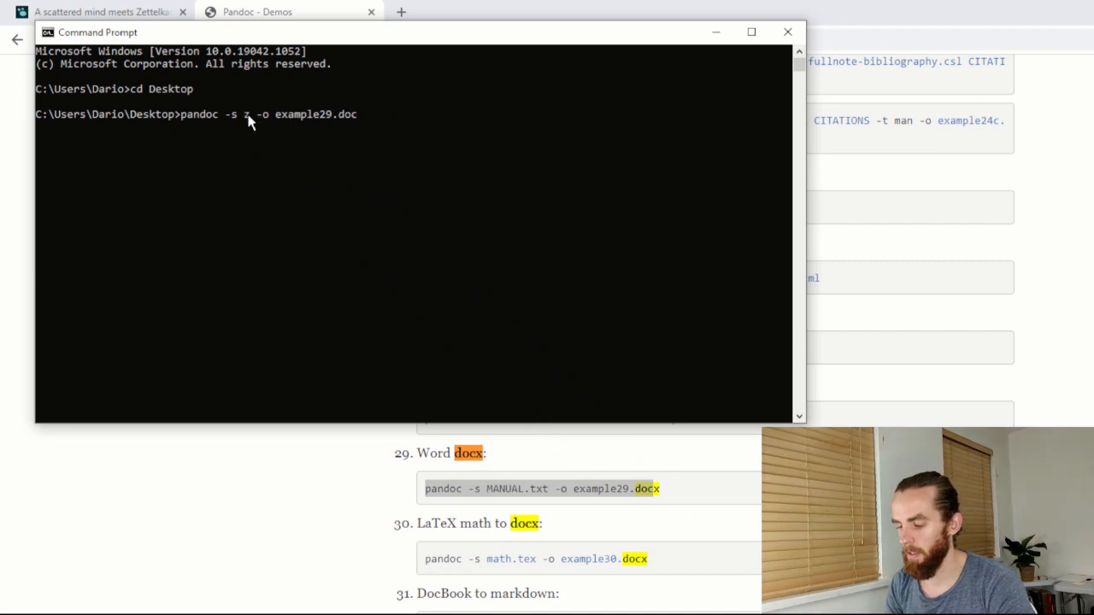
{"action": "type", "text": "ettelkas"}
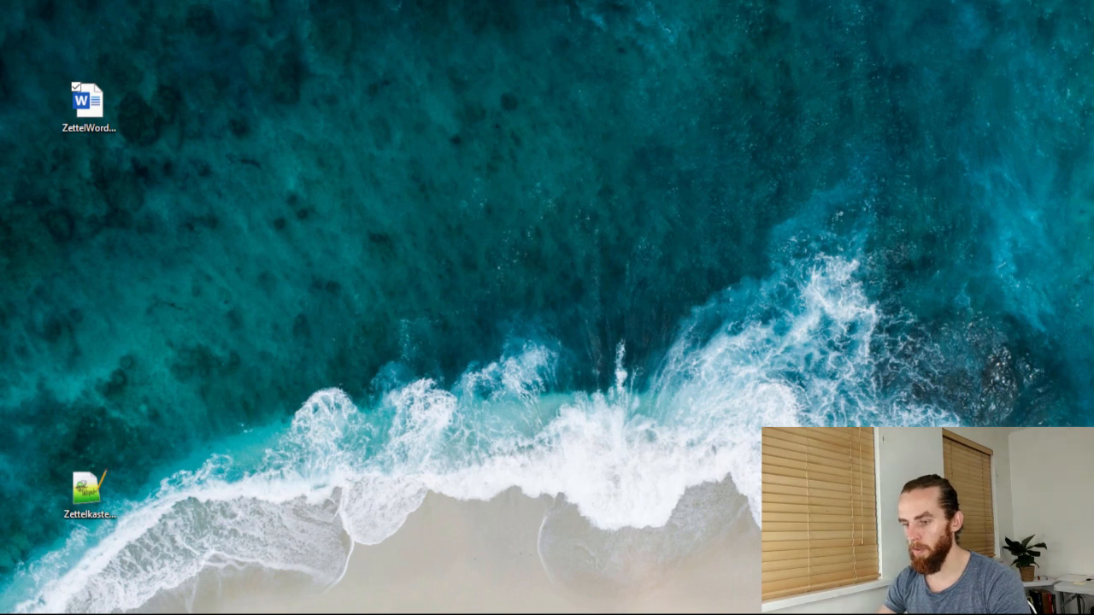
Step: Open ZettelWord.docx in Word, hide the Navigation pane, and select the leftover image.png line for deletion
{"action": "double_click", "coordinate": [87, 94]}
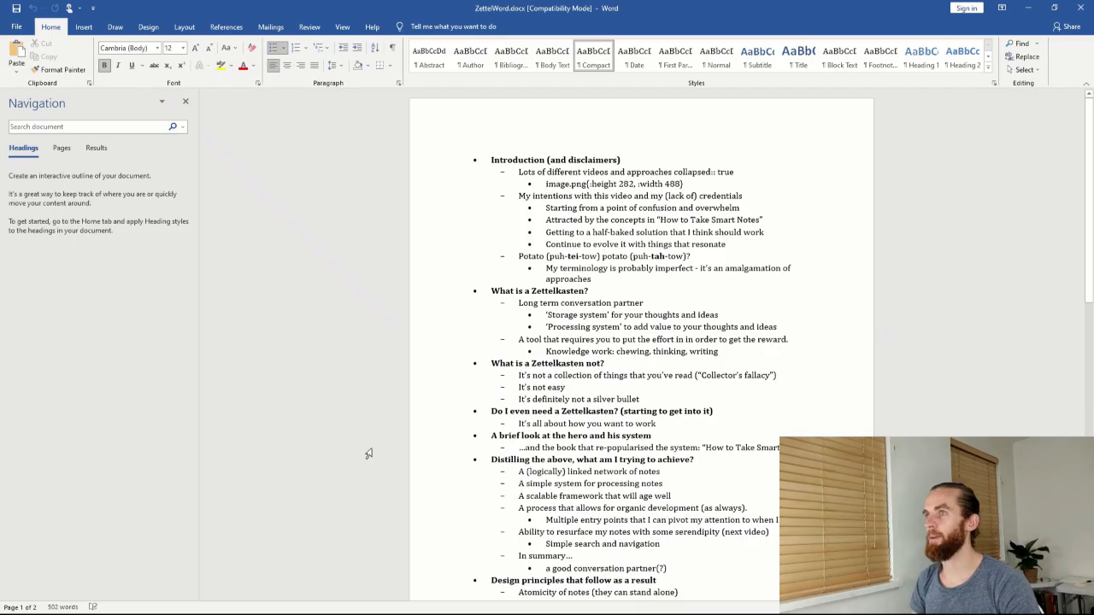
{"action": "left_click", "coordinate": [185, 102]}
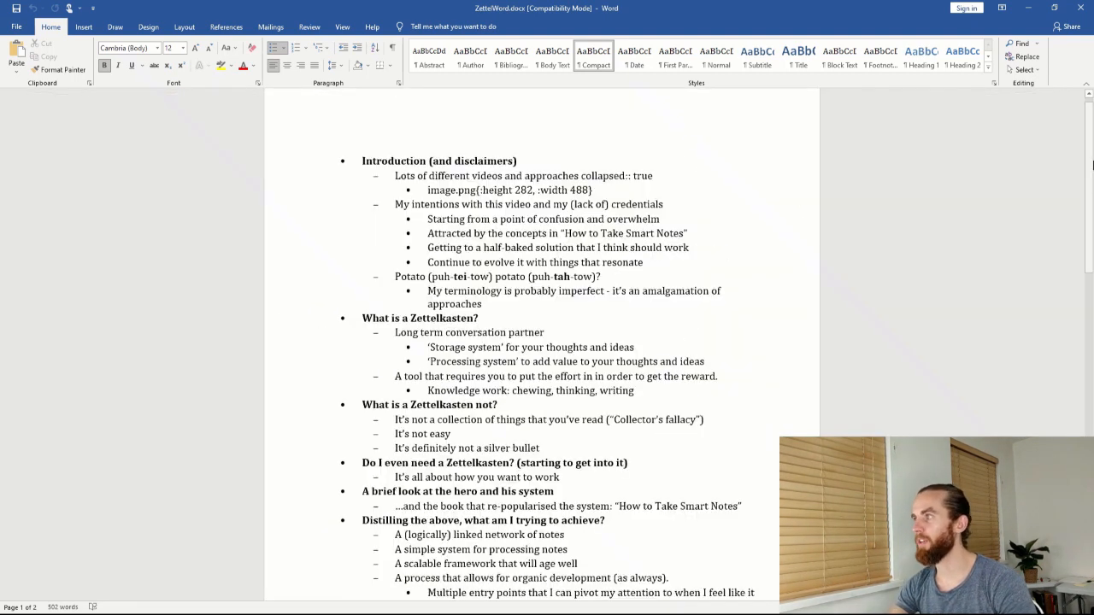
{"action": "scroll", "scroll_direction": "down", "scroll_amount": 3}
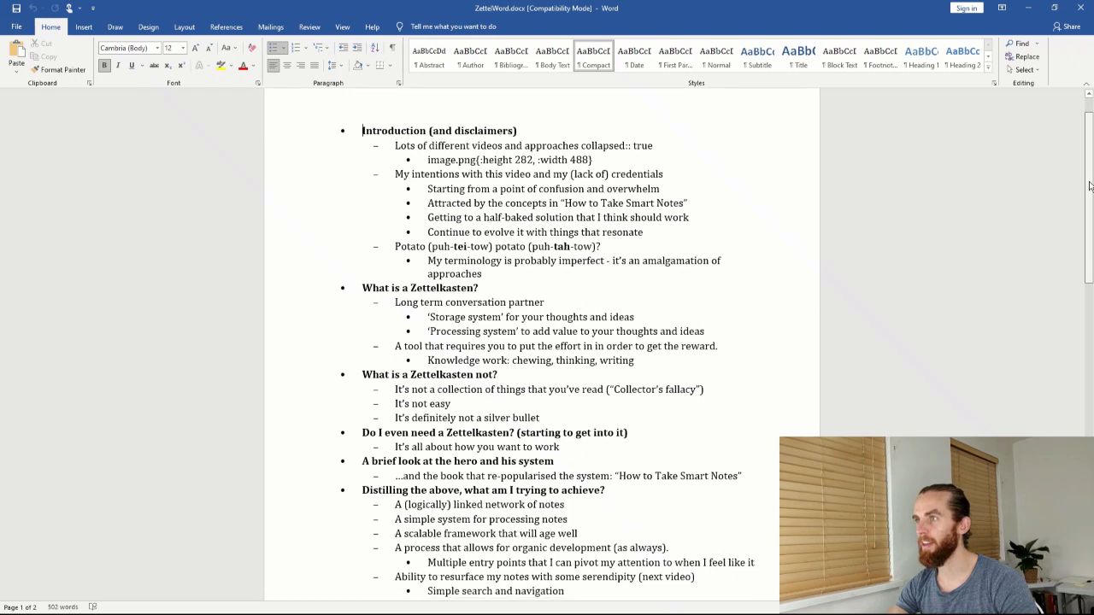
{"action": "double_click", "coordinate": [509, 159]}
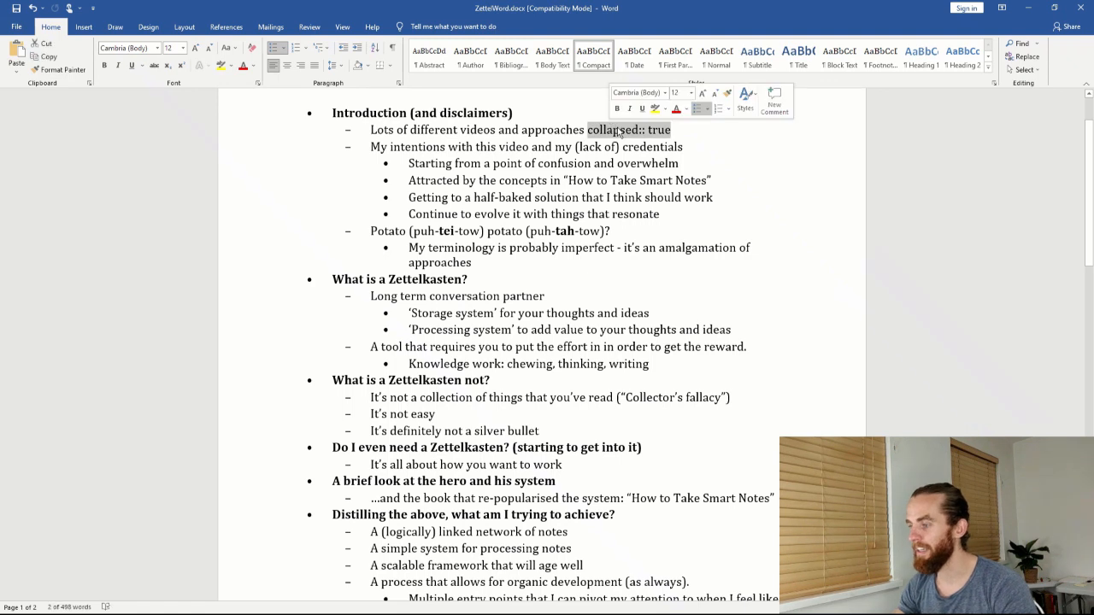
Step: Scroll through the document to check the nested bullets and bold headings down to the resources list
{"action": "scroll", "scroll_direction": "down", "scroll_amount": 3}
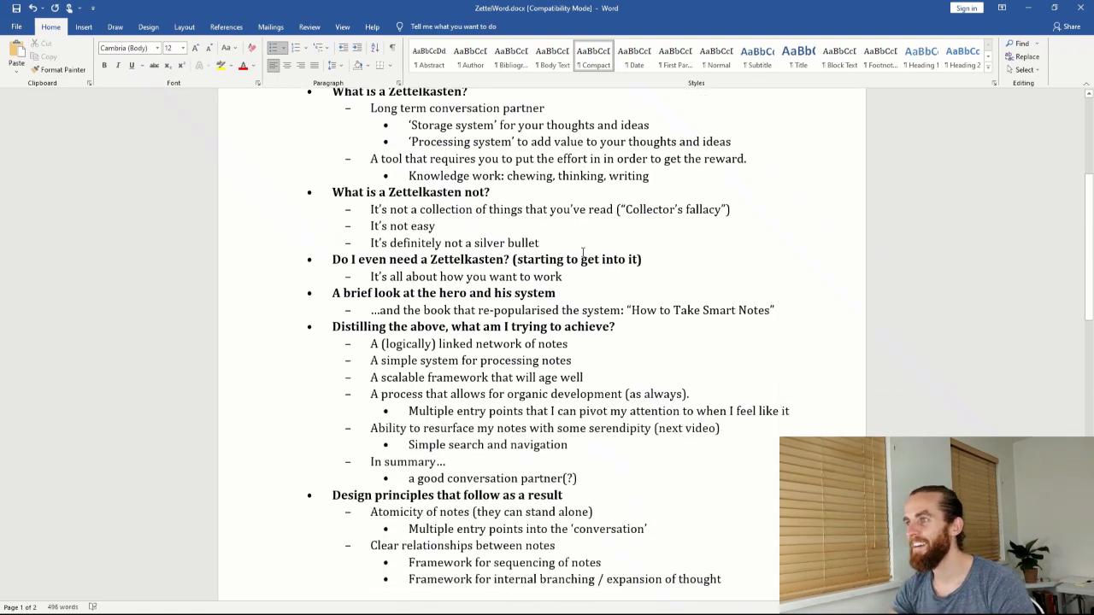
{"action": "scroll", "scroll_direction": "down", "scroll_amount": 3}
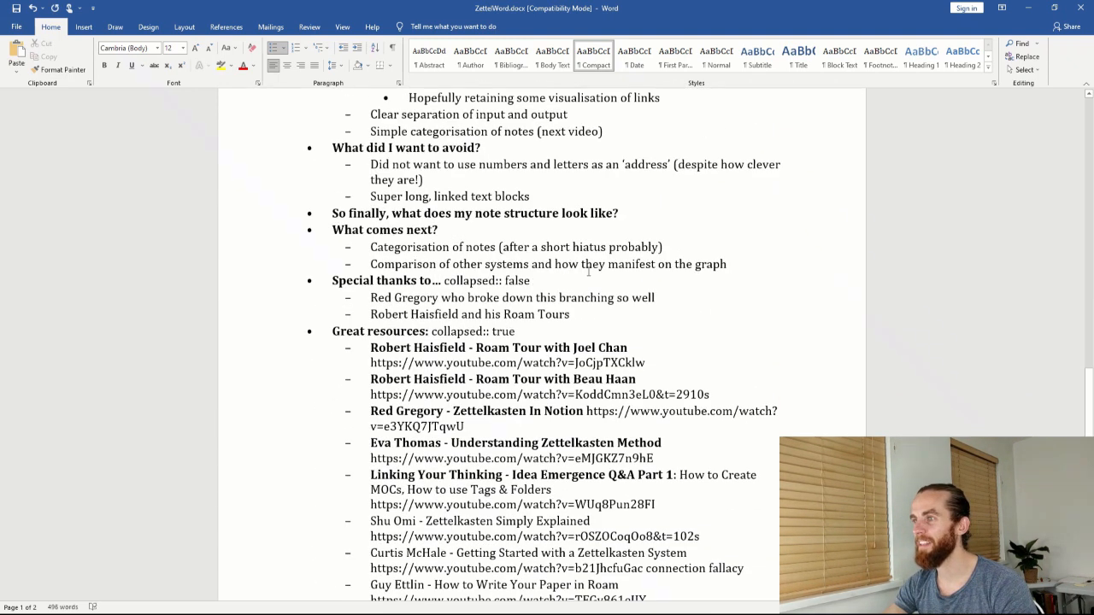
{"action": "scroll", "scroll_direction": "down", "scroll_amount": 3}
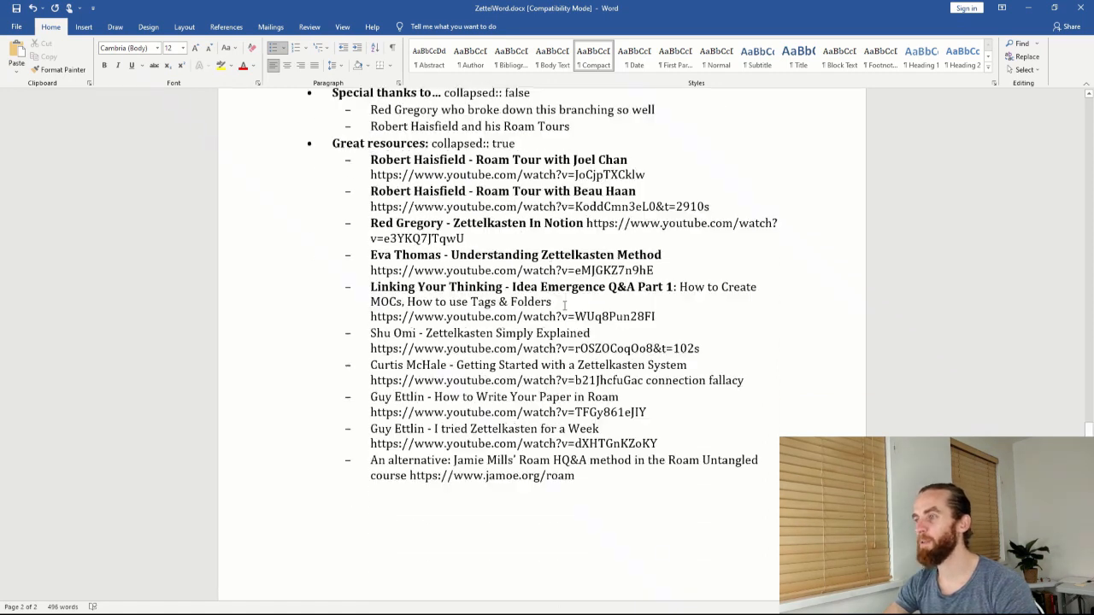
{"action": "scroll", "scroll_direction": "up", "scroll_amount": 3}
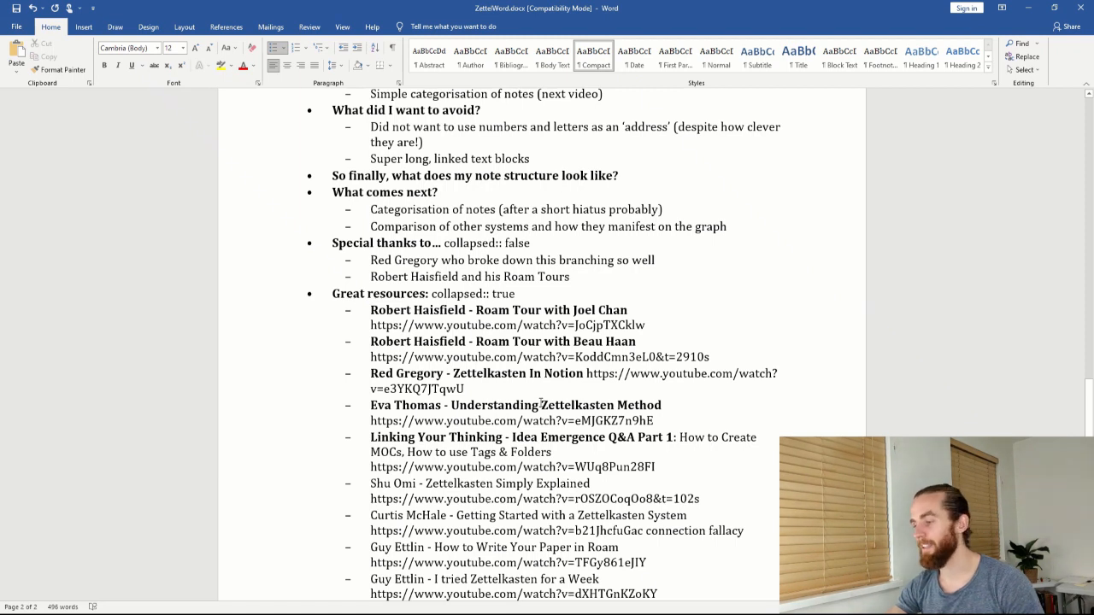
{"action": "scroll", "scroll_direction": "down", "scroll_amount": 3}
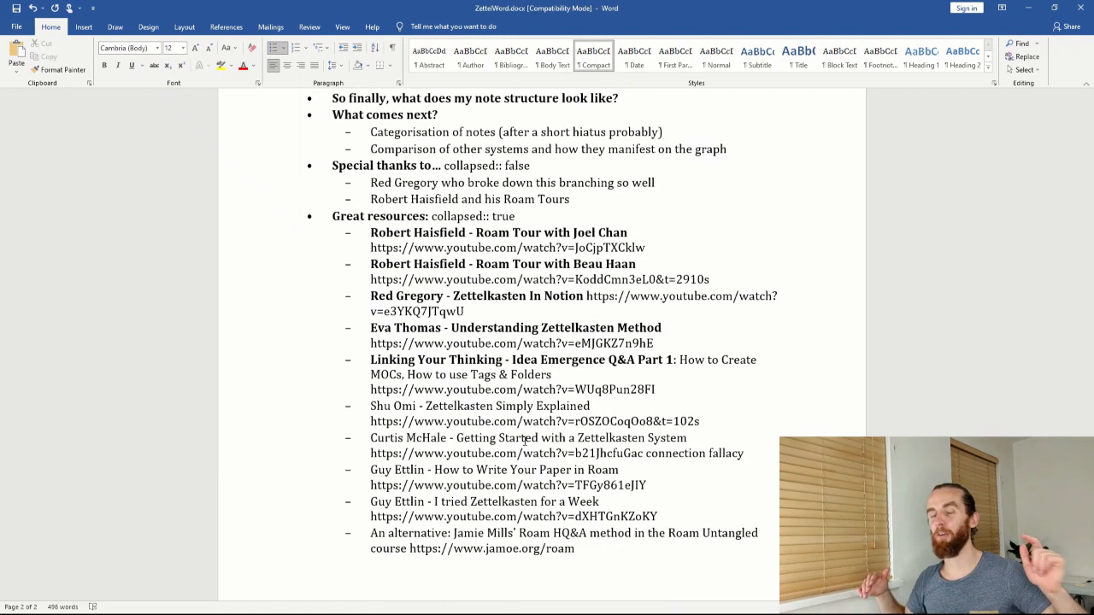